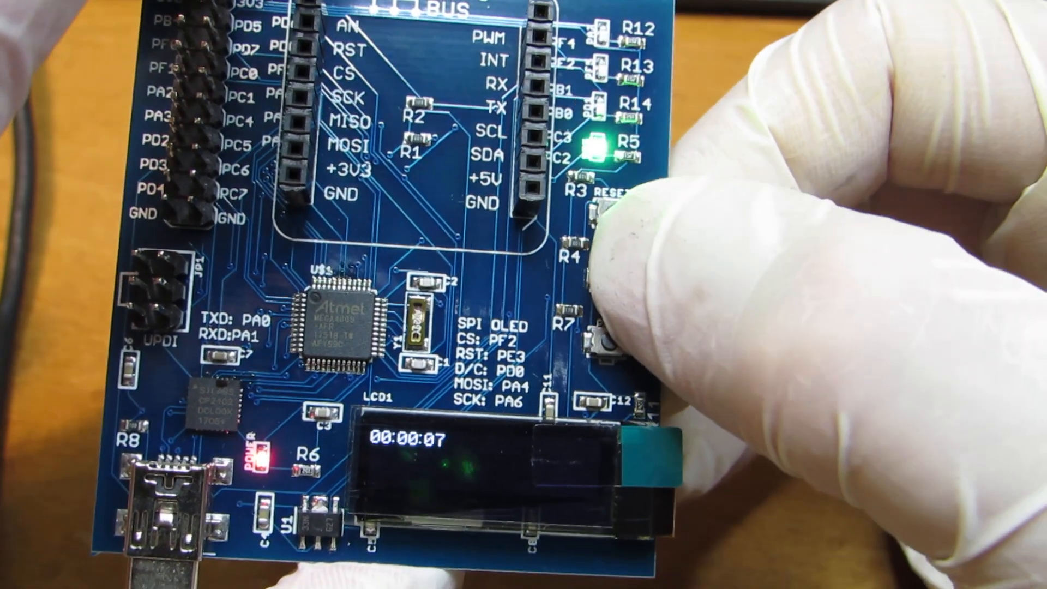
Step: Push and release Button 0 so the OLED reports Pushed then Released beside the running timer
{"action": "left_click", "coordinate": [608, 334]}
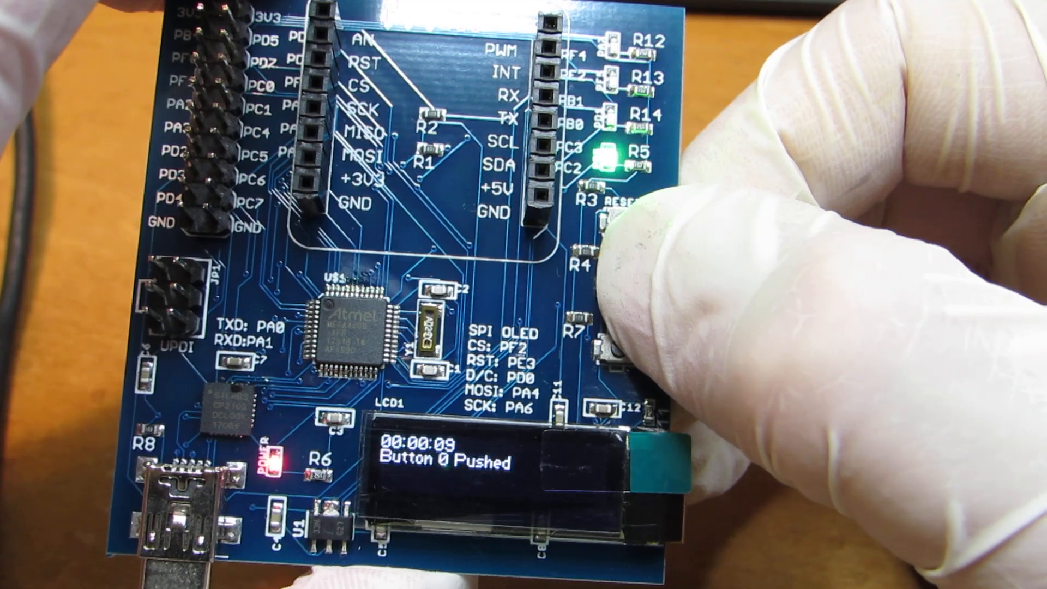
{"action": "left_click", "coordinate": [614, 327]}
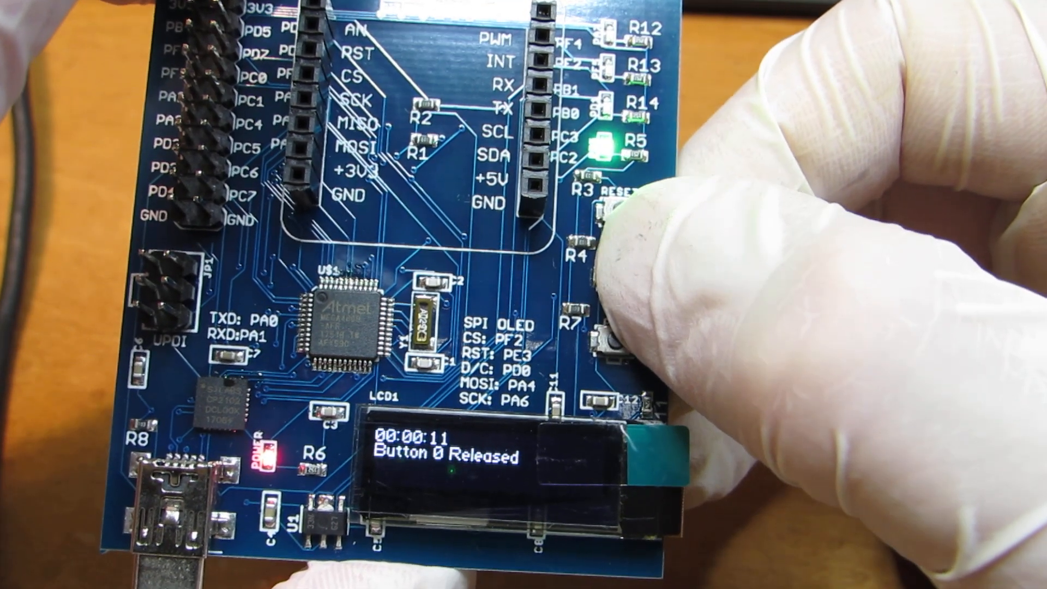